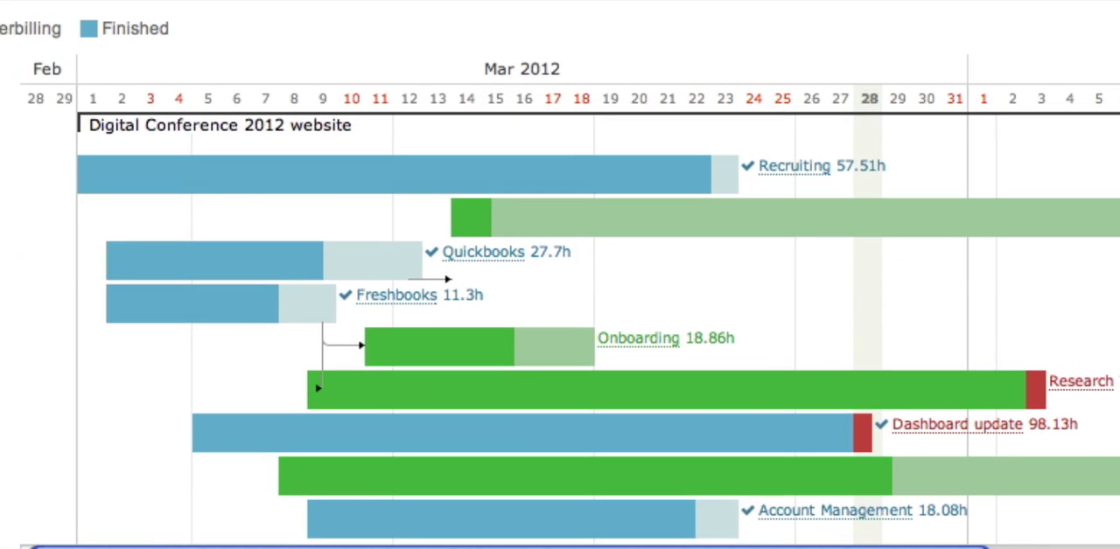
# Step: Switch from the Gantt chart to the Projects list showing all four projects with owners, clients and types
pyautogui.hscroll(3)
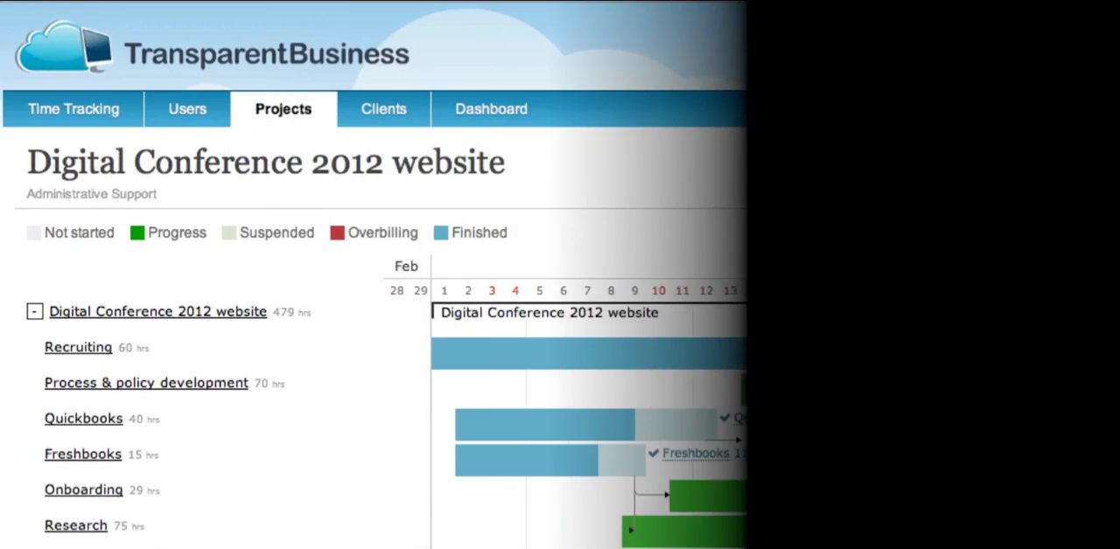
pyautogui.scroll(-3)
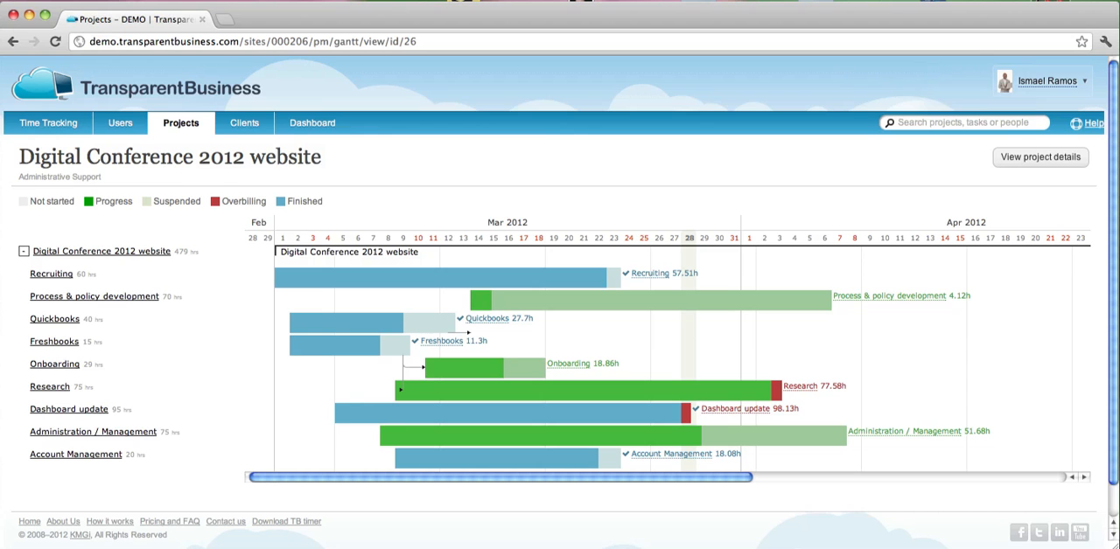
pyautogui.click(180, 123)
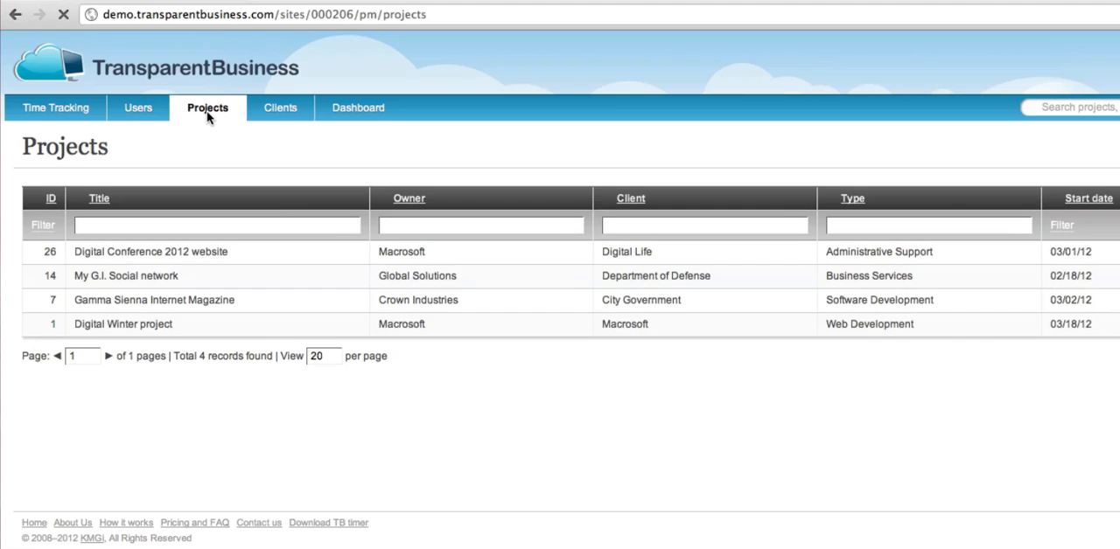